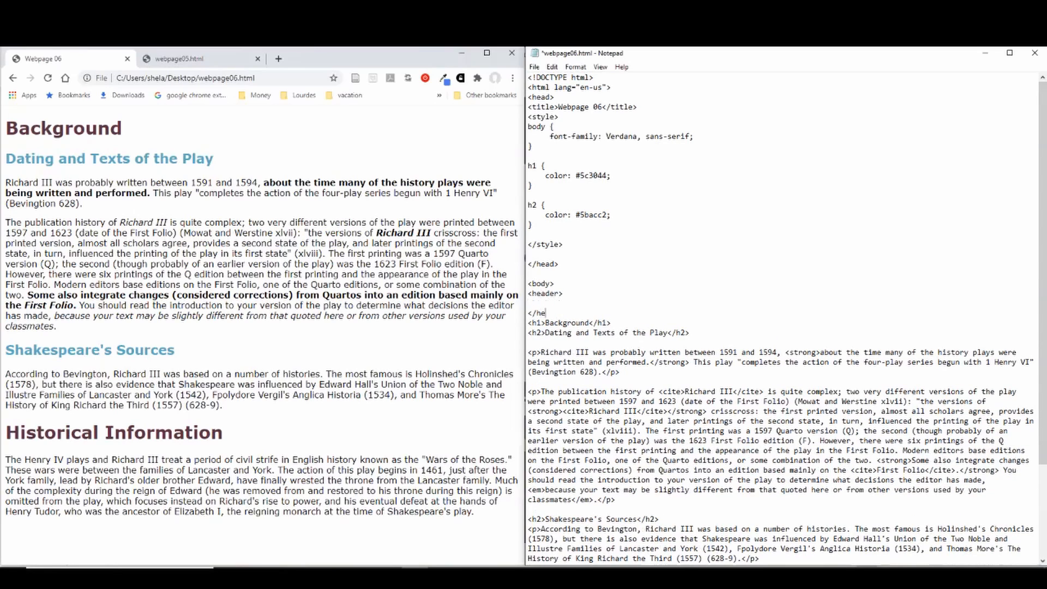
Add a header right after <body> containing an h1 heading 'Richard III'
type("ader>")
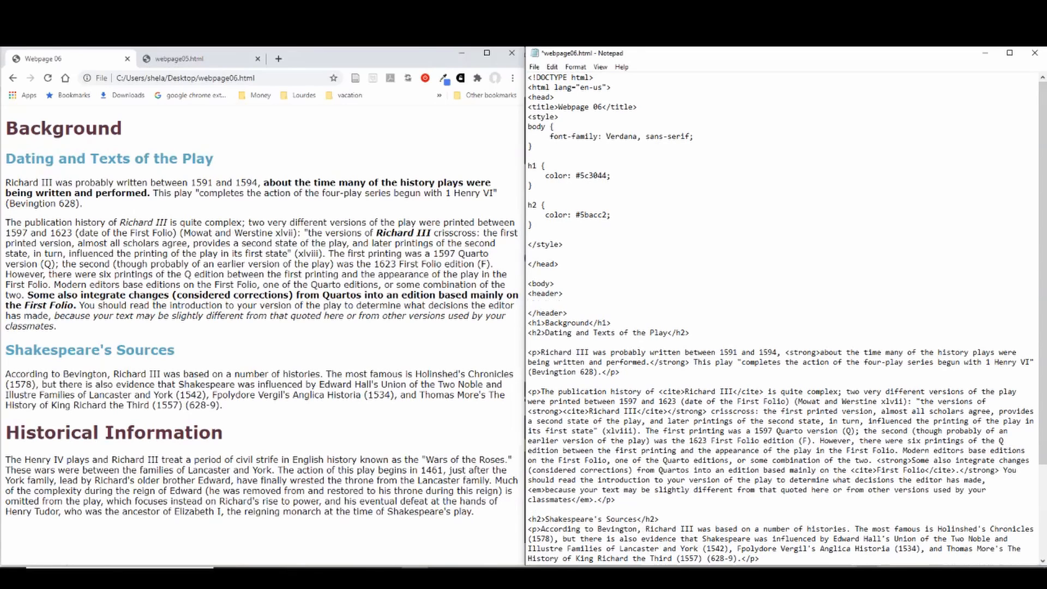
key("ctrl+u")
type("<h1>")
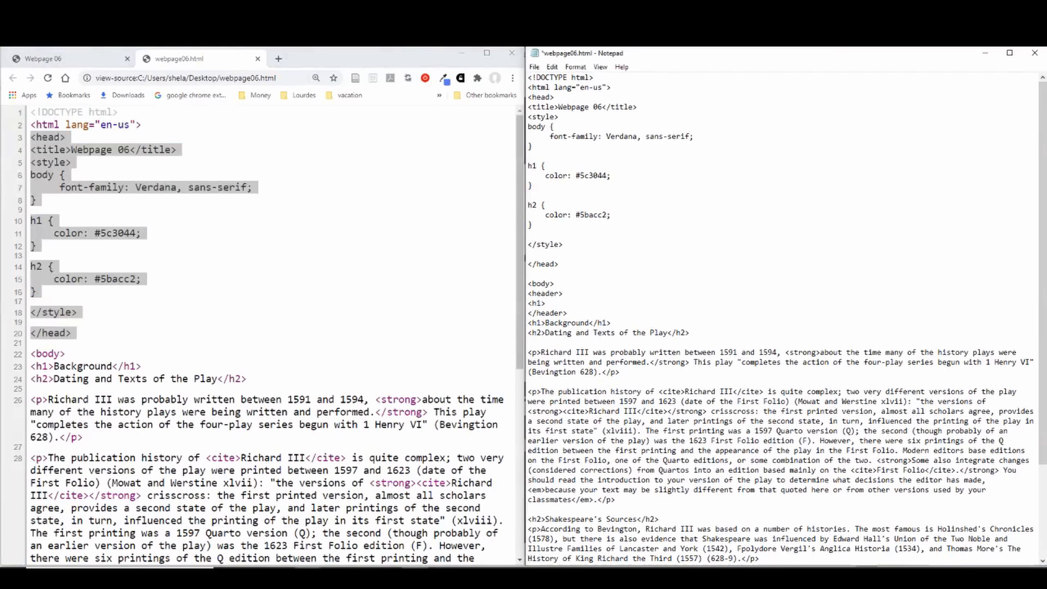
type("Richard III")
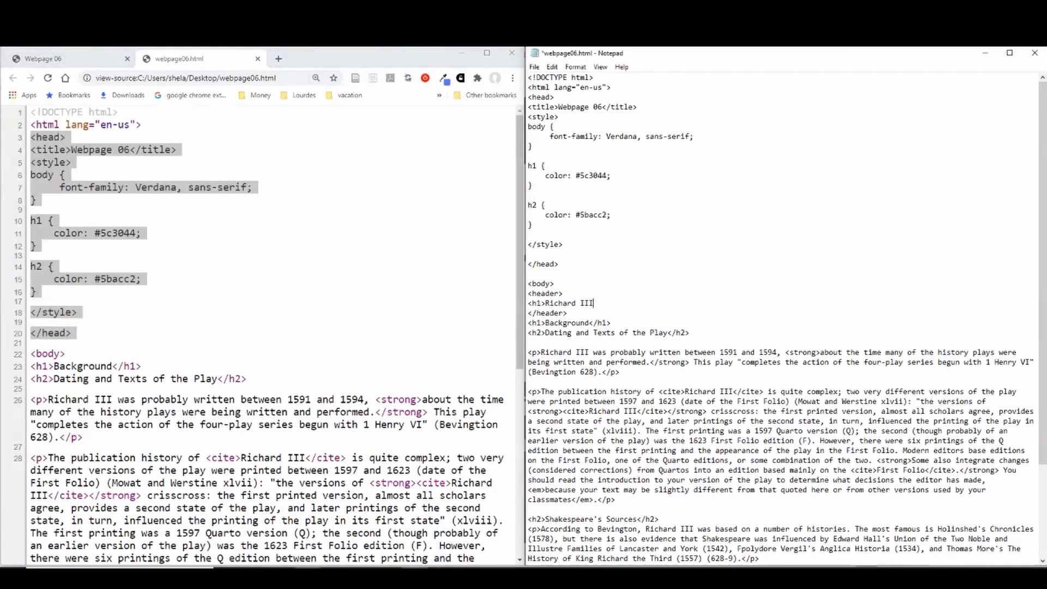
type("</h12")
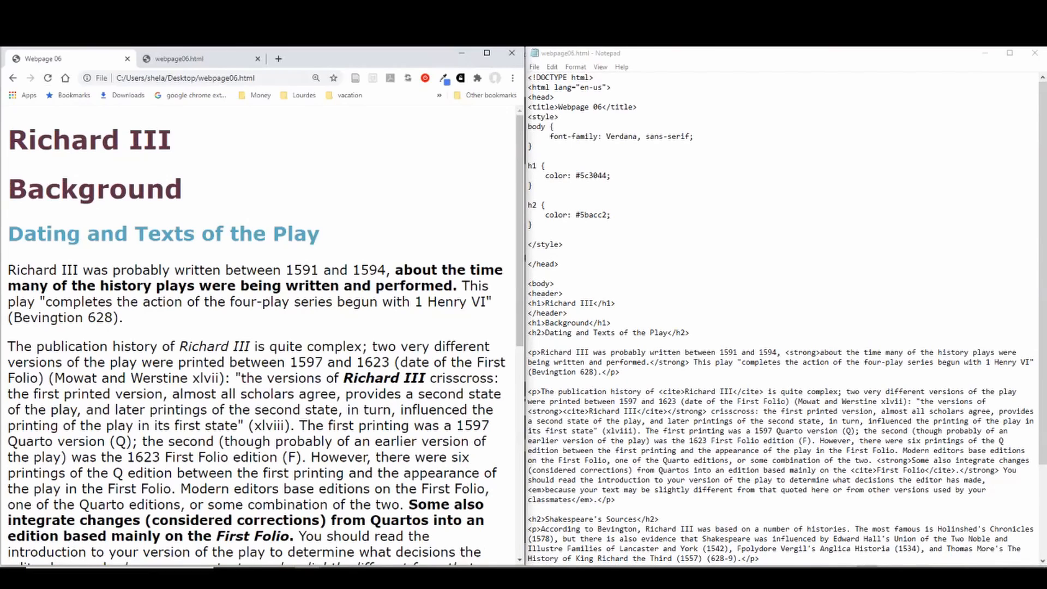
scroll("down", 3)
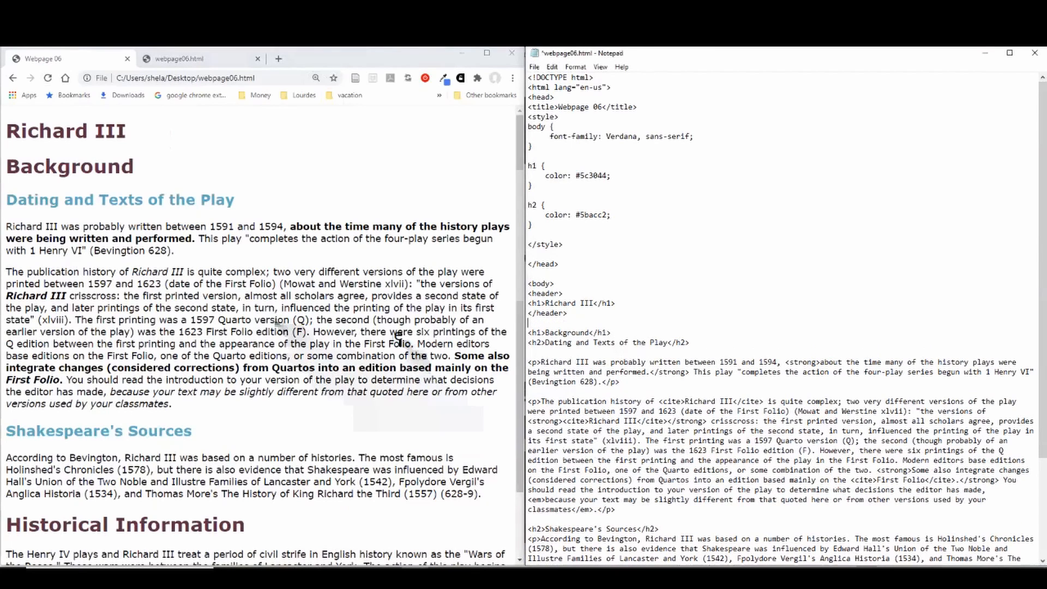
Add a footer with a © 2020 copyright paragraph before </body> and save
scroll("down", 3)
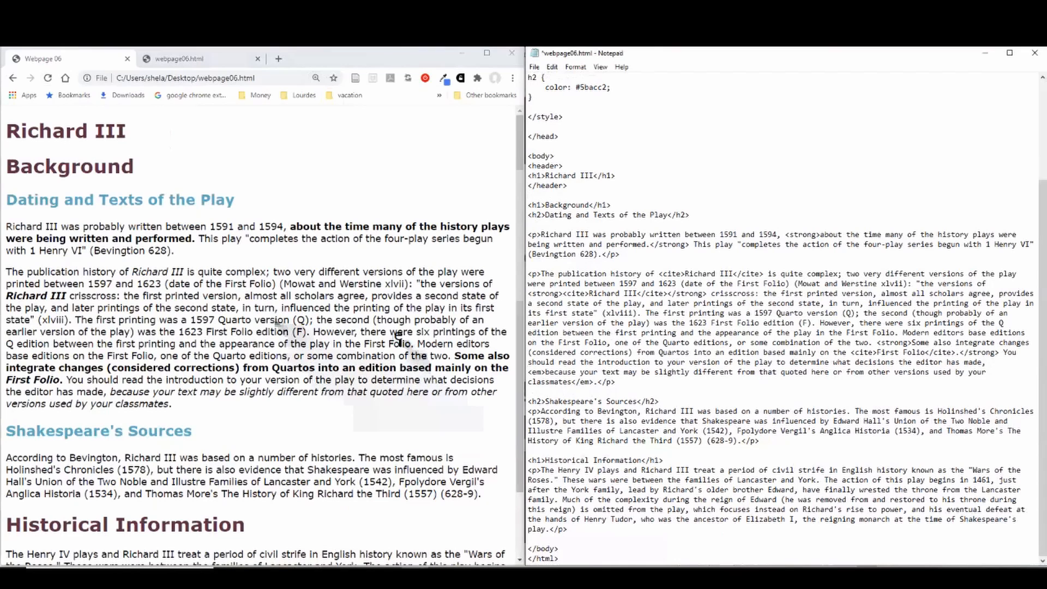
type("<footer>")
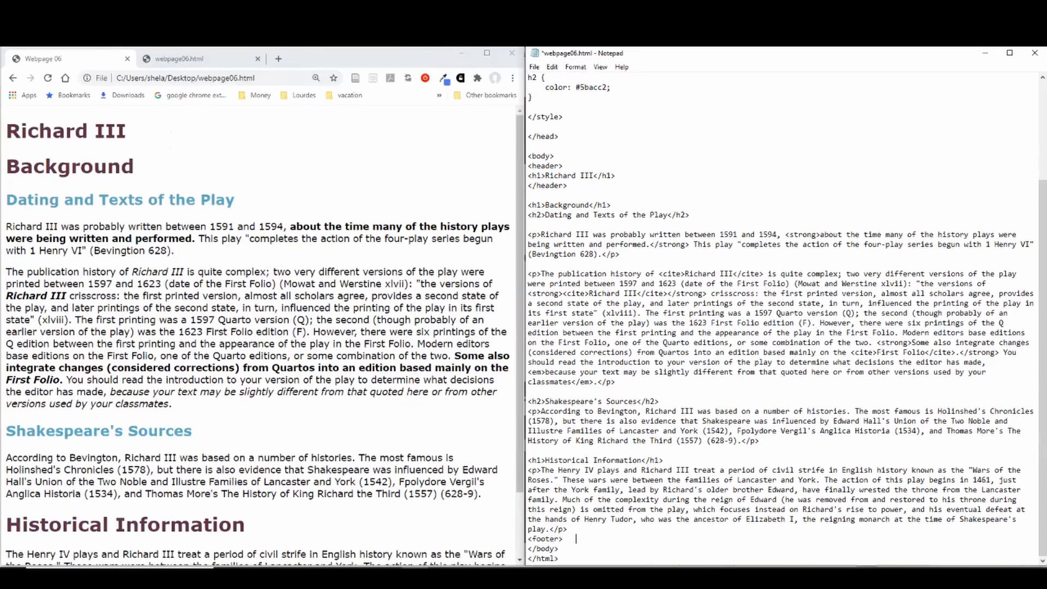
type("</footer>")
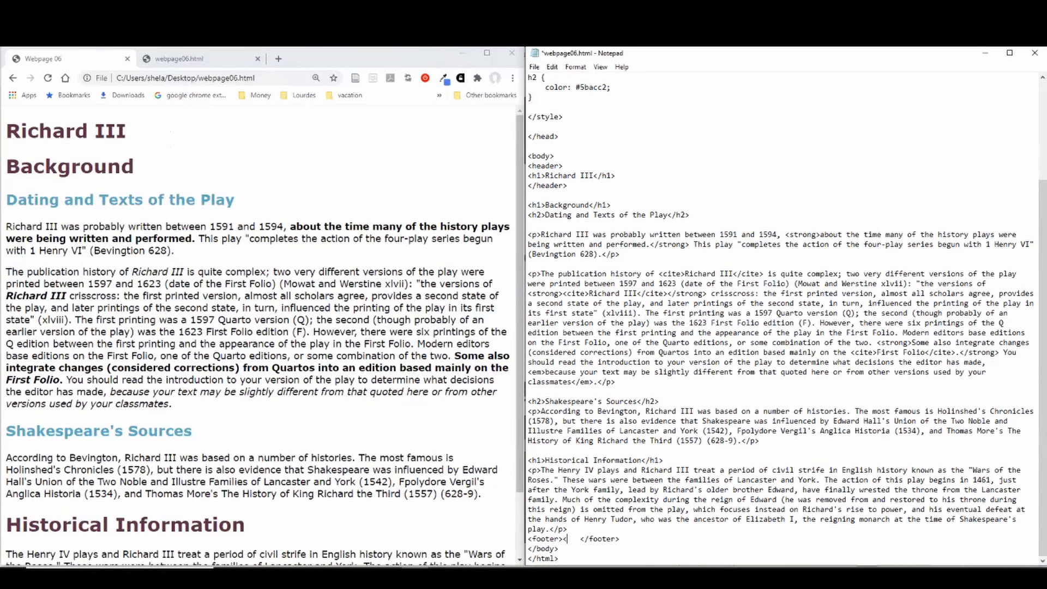
type("p>")
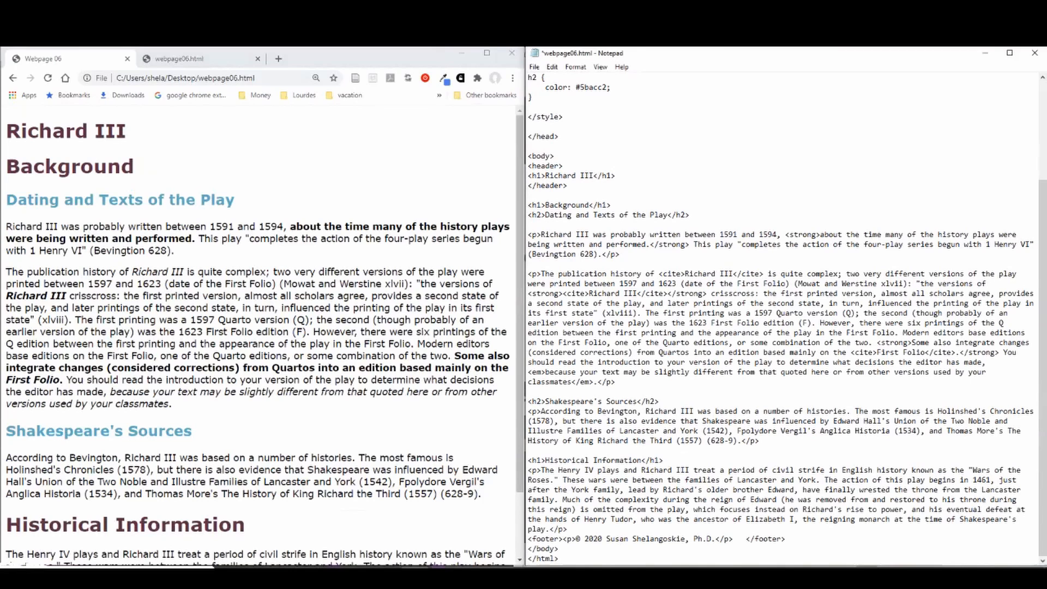
type("&copy;")
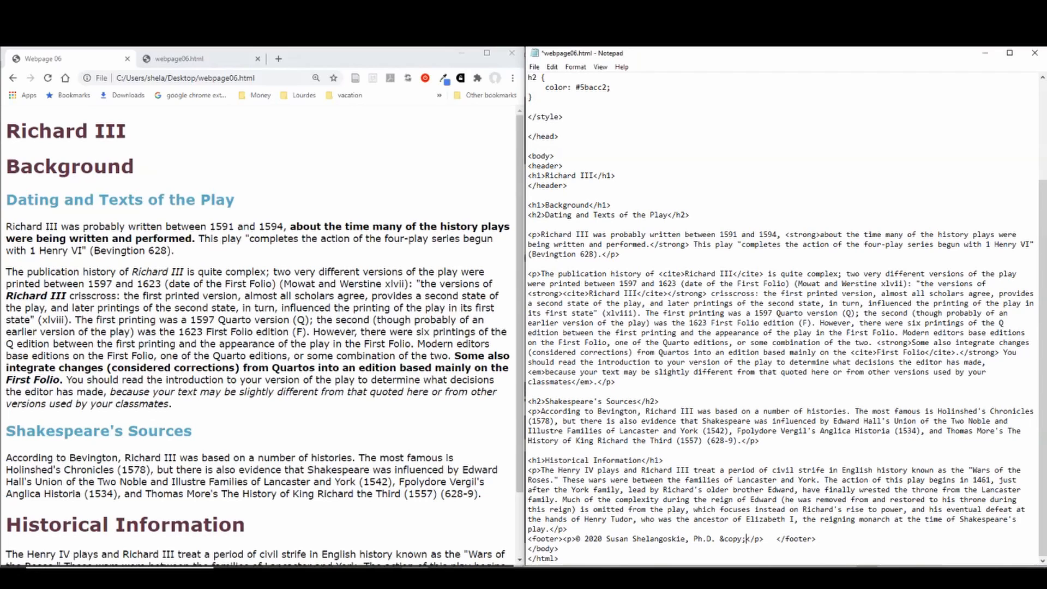
key("ctrl+s")
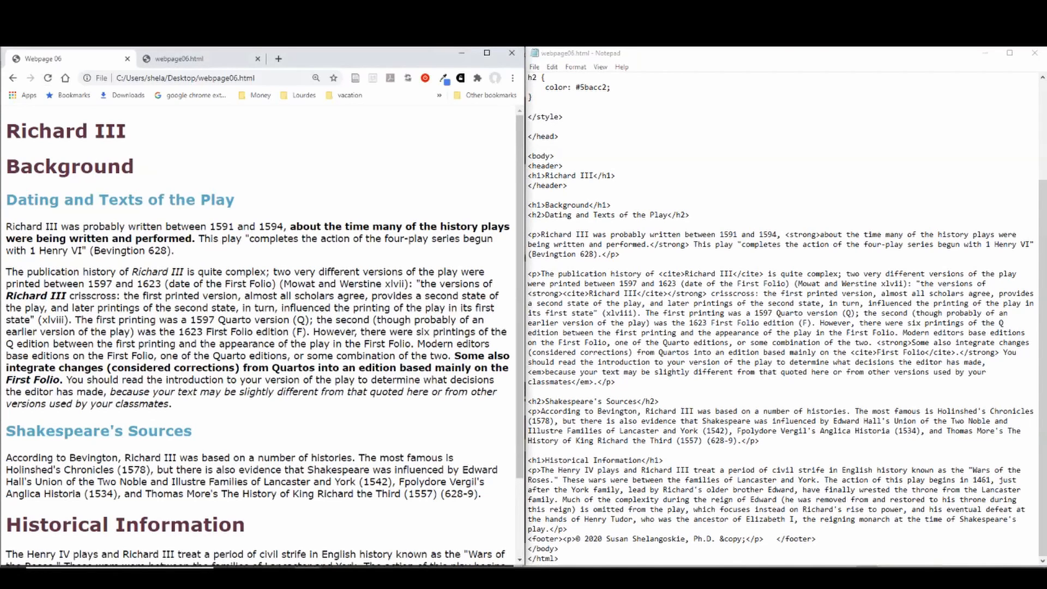
scroll("down", 3)
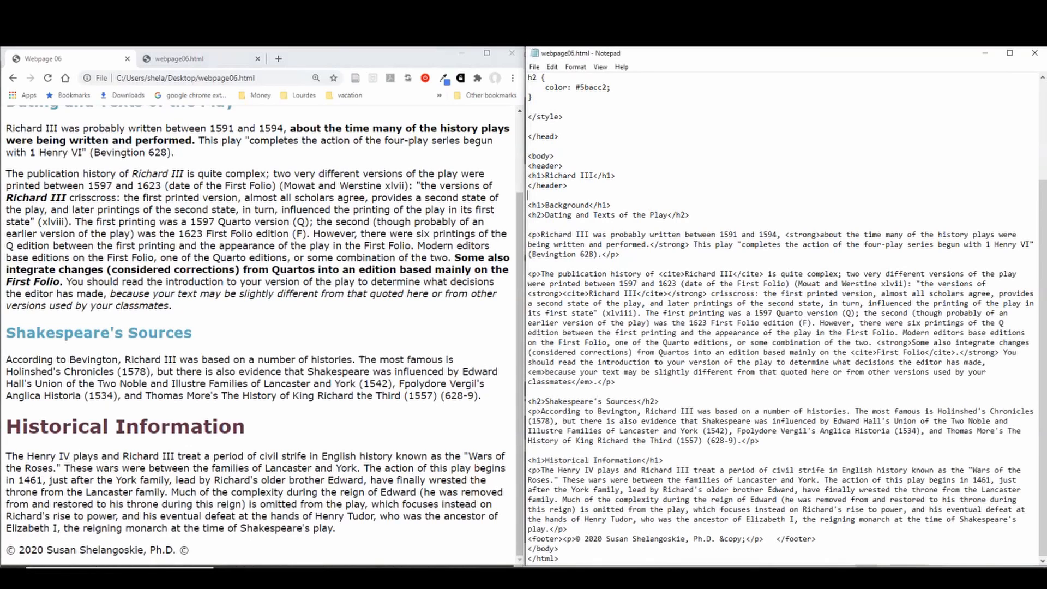
Wrap the Background through Shakespeare's Sources content in <article> and </article> tags
type("<a")
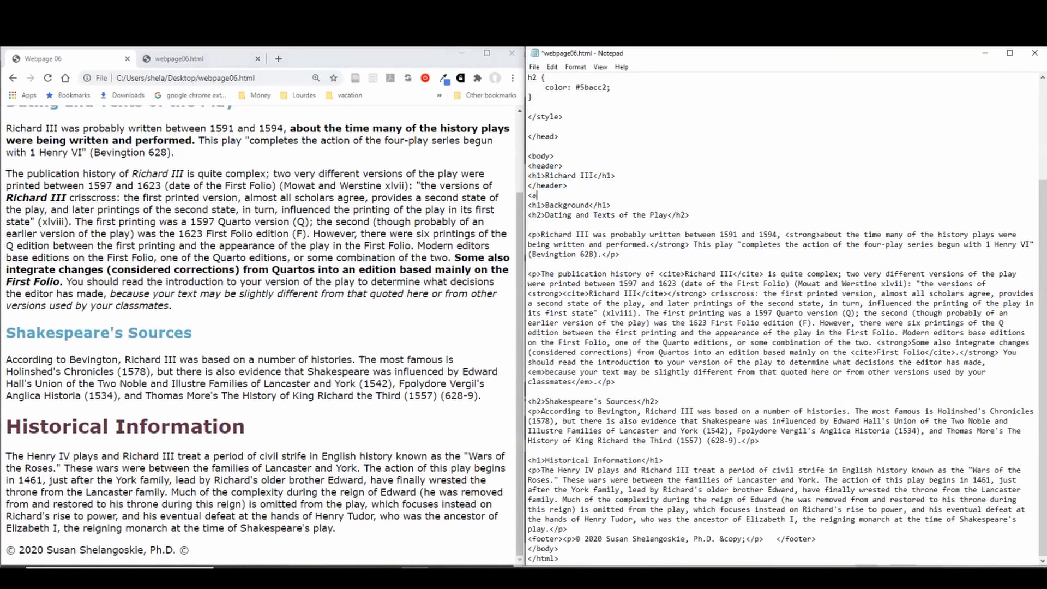
type("rt")
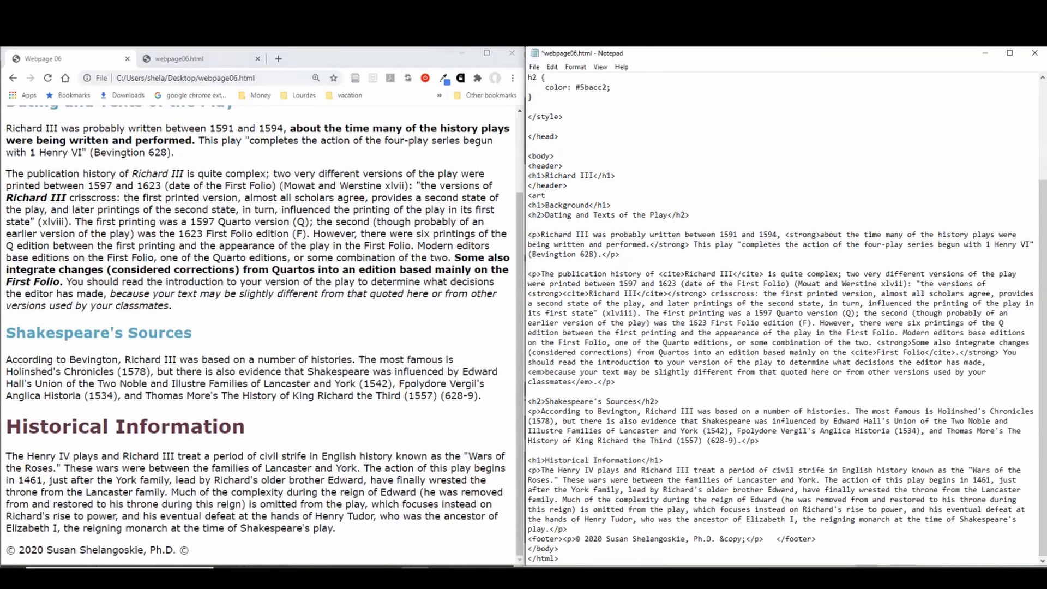
type("ic")
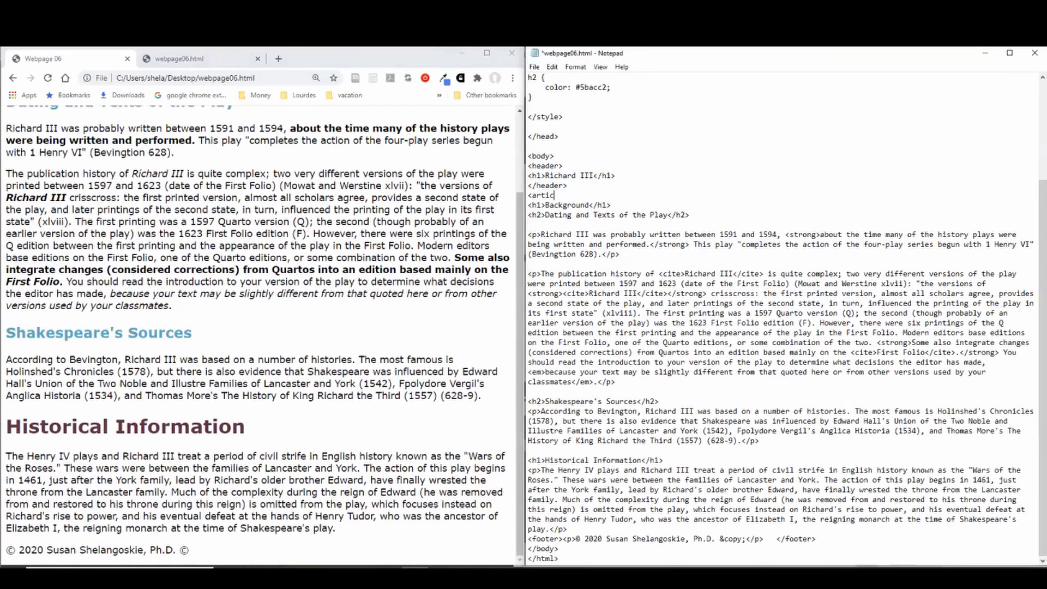
type("le>")
left_click(782, 450)
type("</")
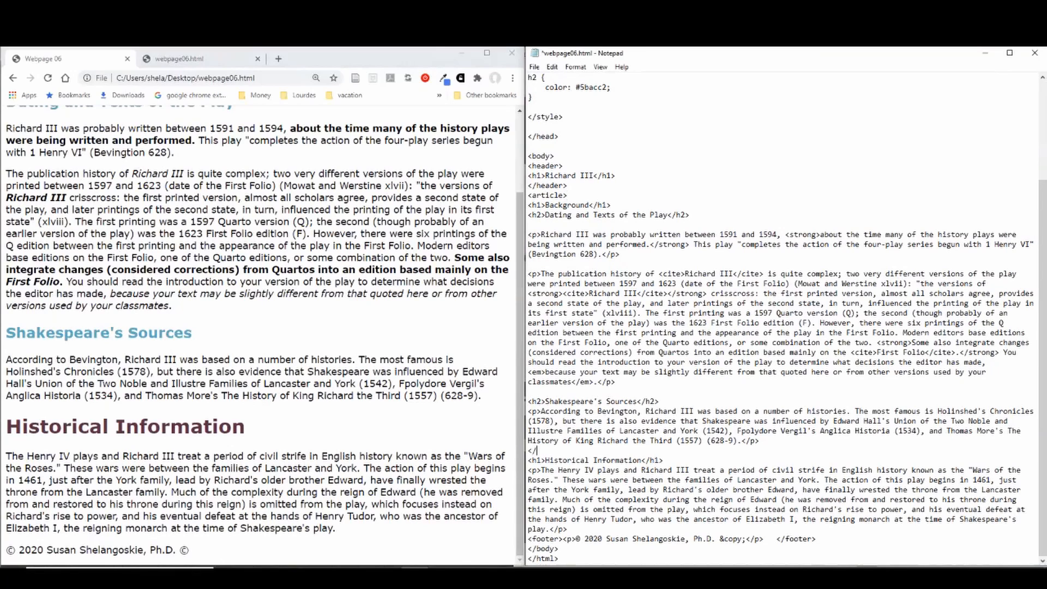
type("art")
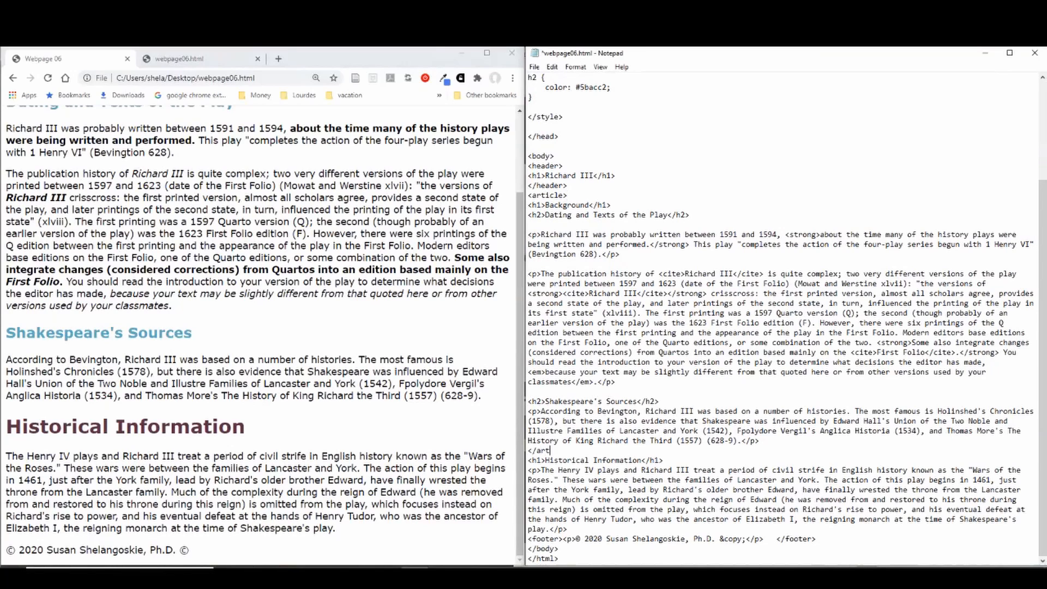
type("icle>")
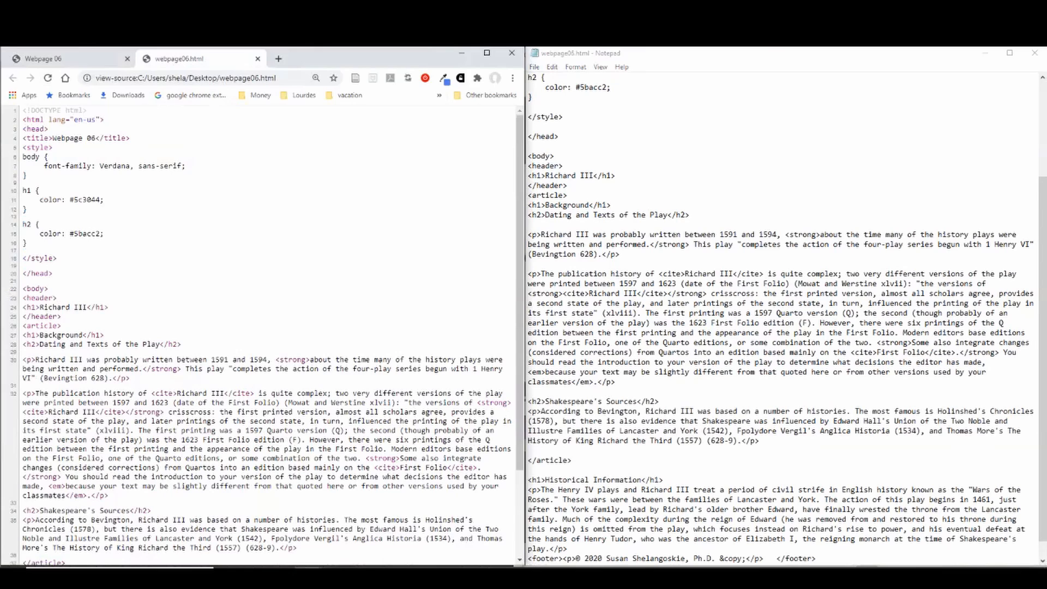
Inspect the opening and closing article tags in Chrome's page source
left_click(315, 78)
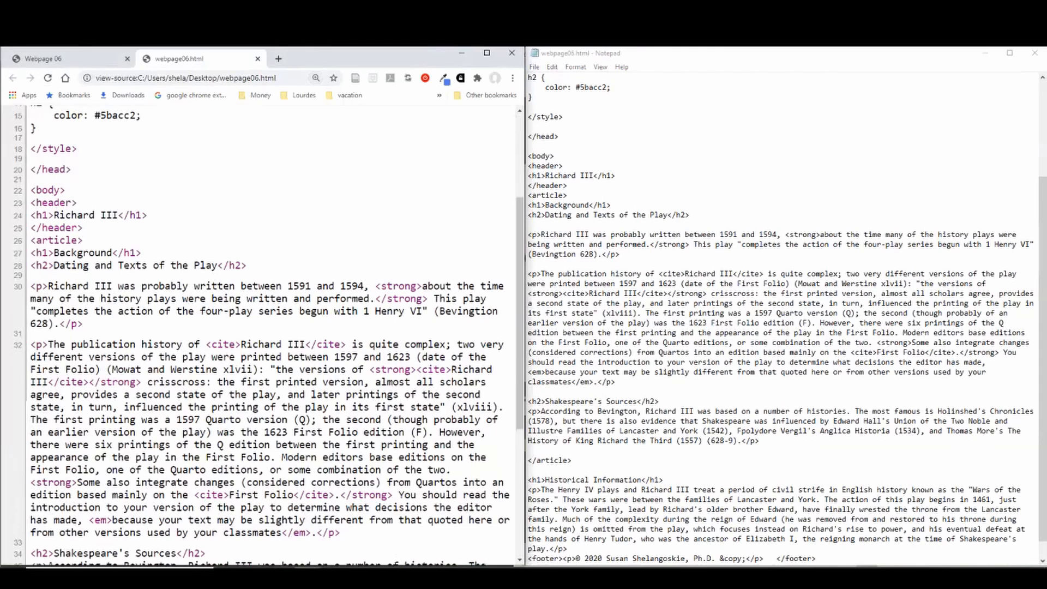
double_click(55, 240)
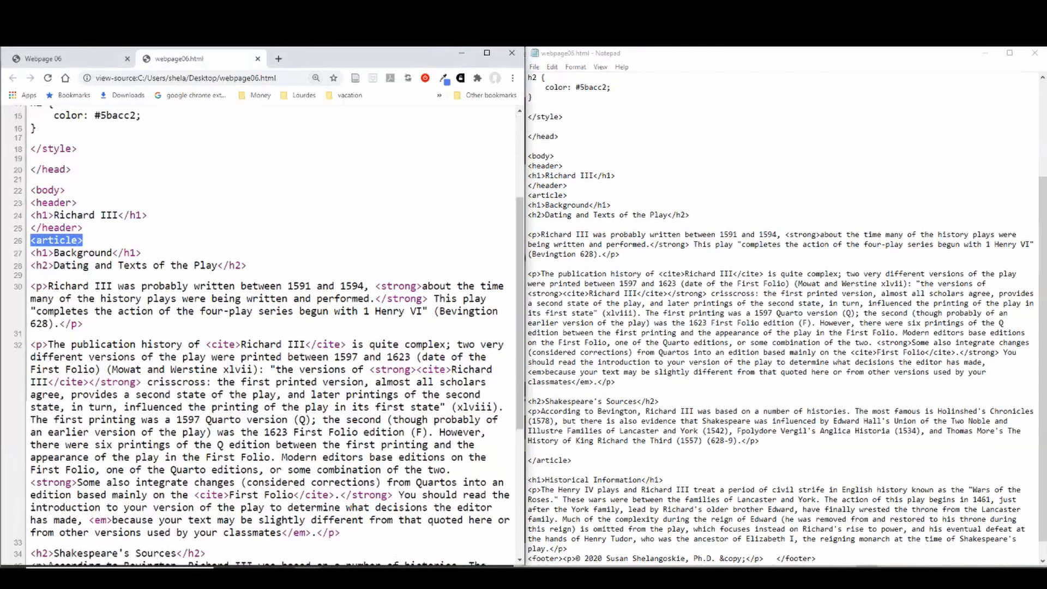
scroll("down", 3)
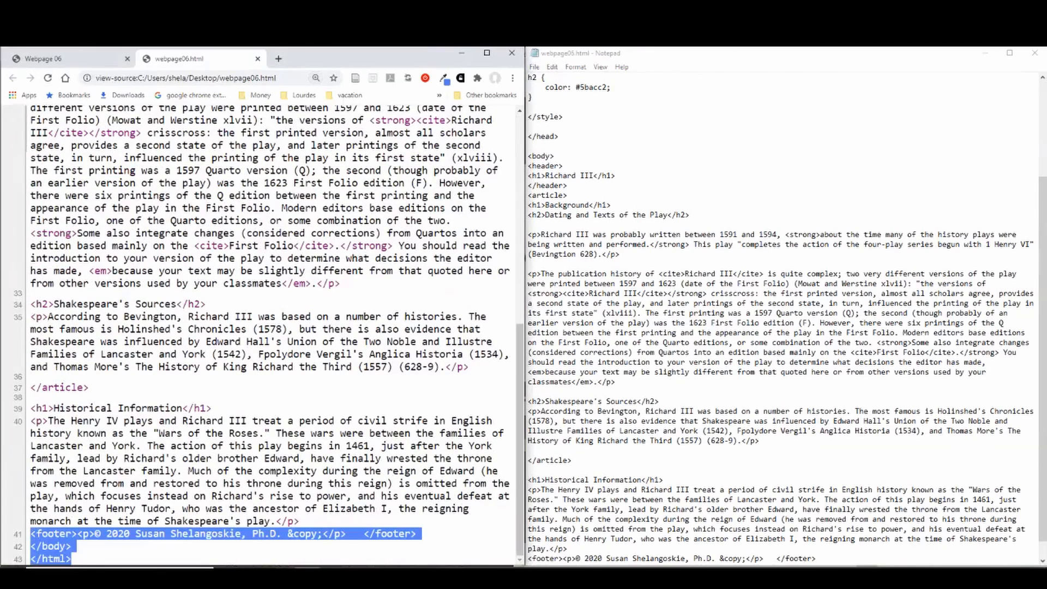
scroll("up", 3)
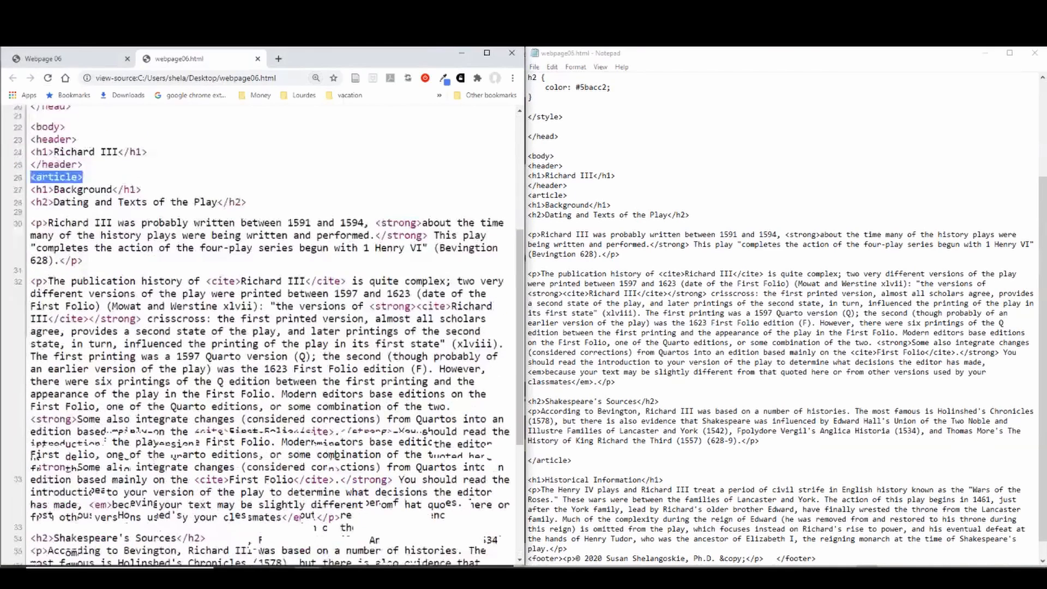
scroll("down", 3)
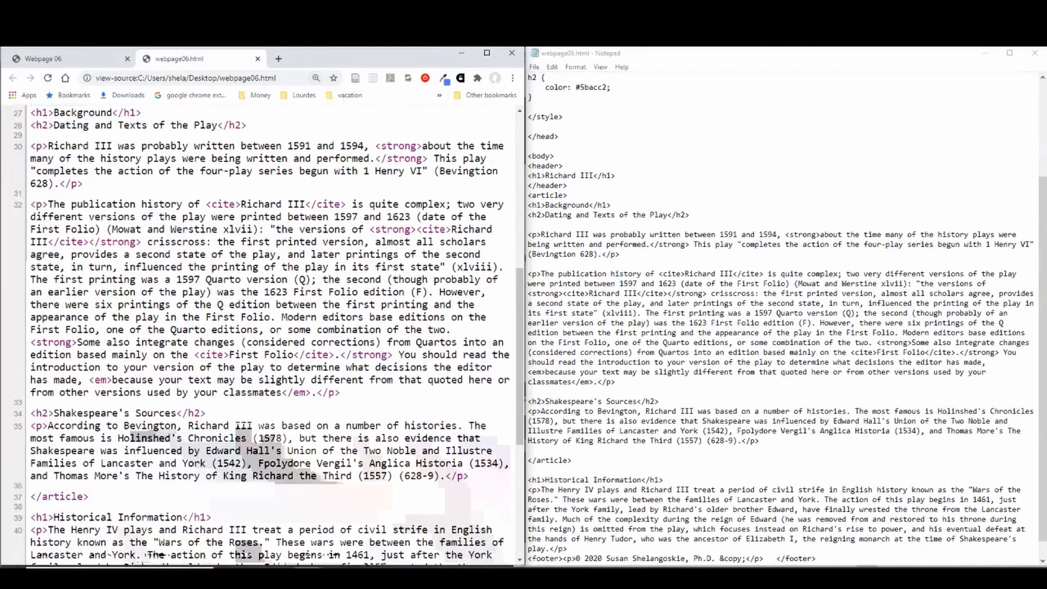
double_click(59, 497)
type("</article>")
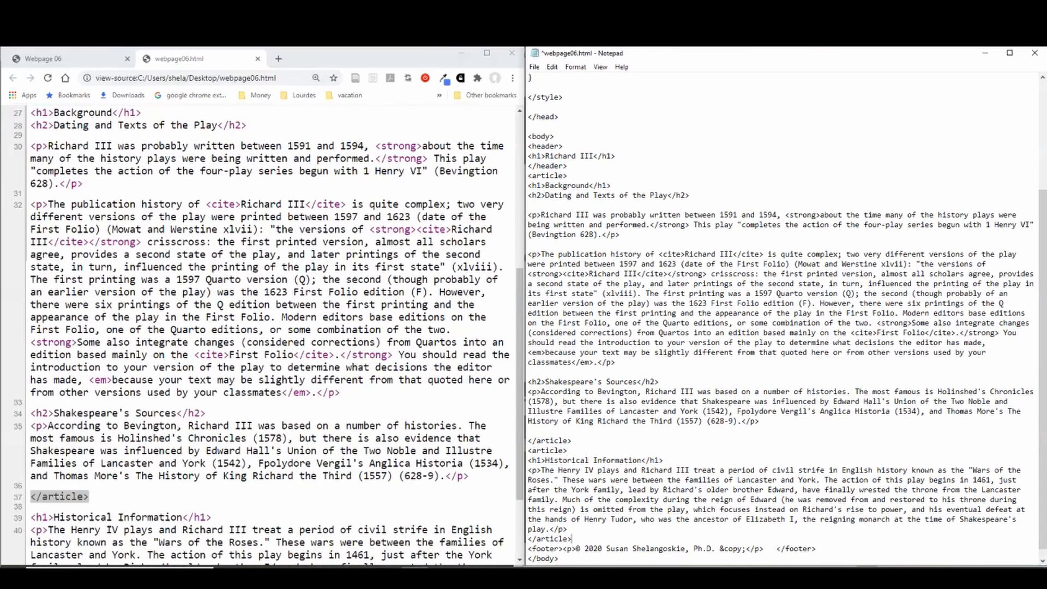
Save Historical Information as its own second article and review the updated source
key("ctrl+s")
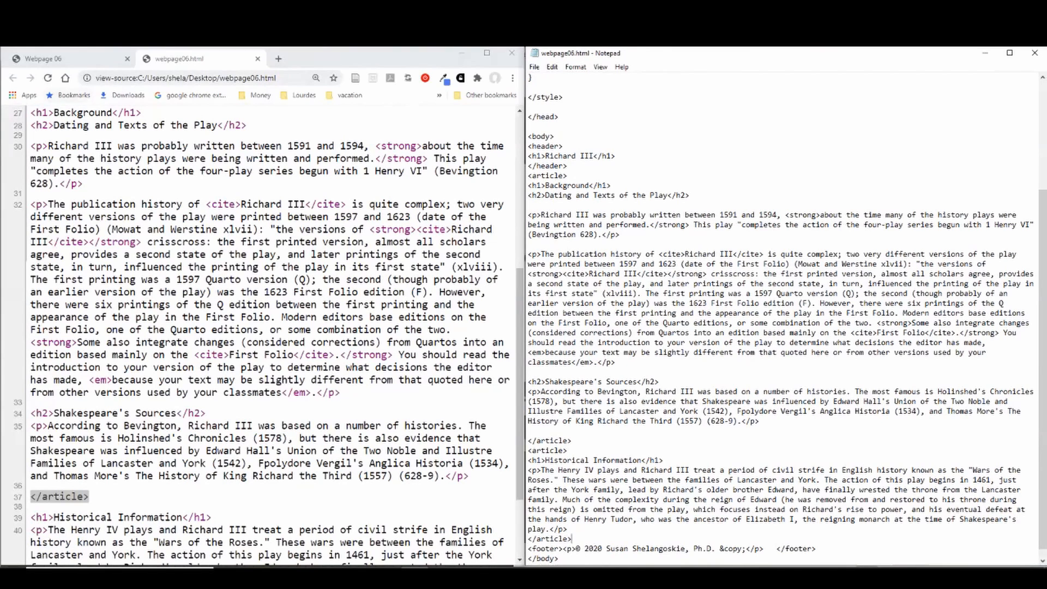
scroll("down", 3)
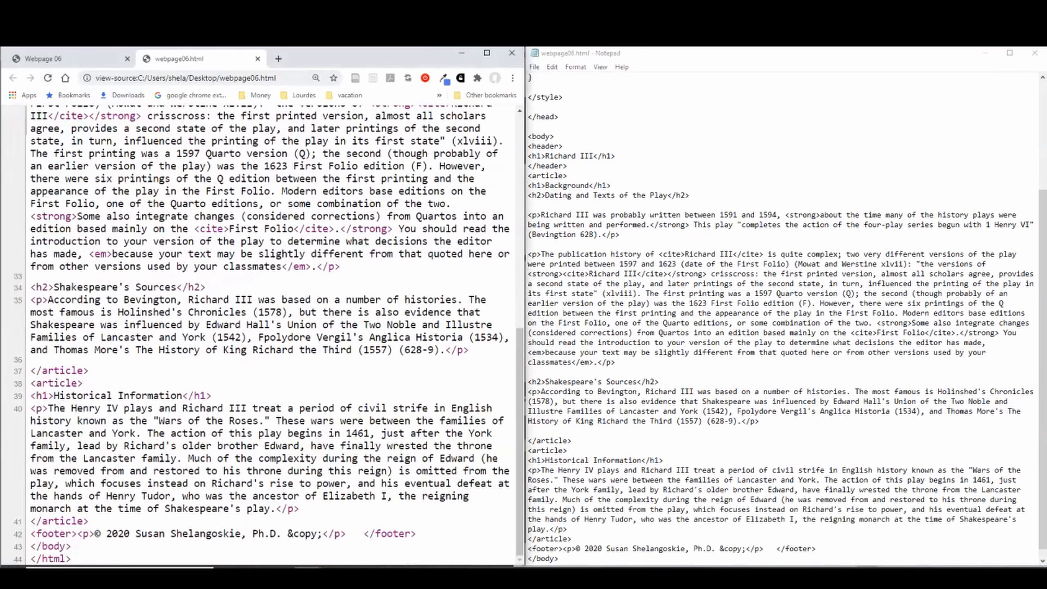
scroll("up", 3)
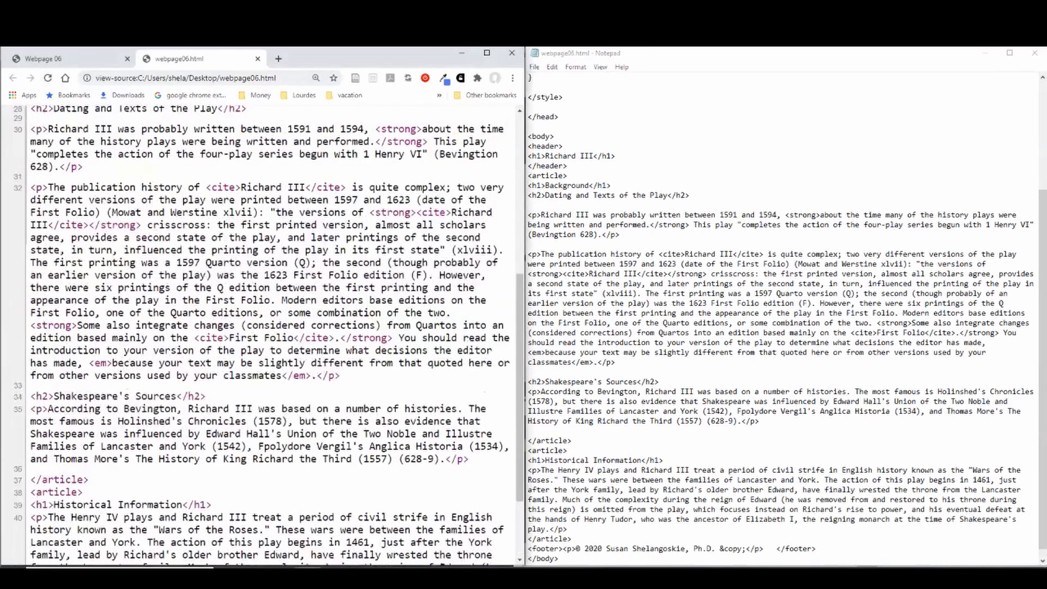
scroll("up", 3)
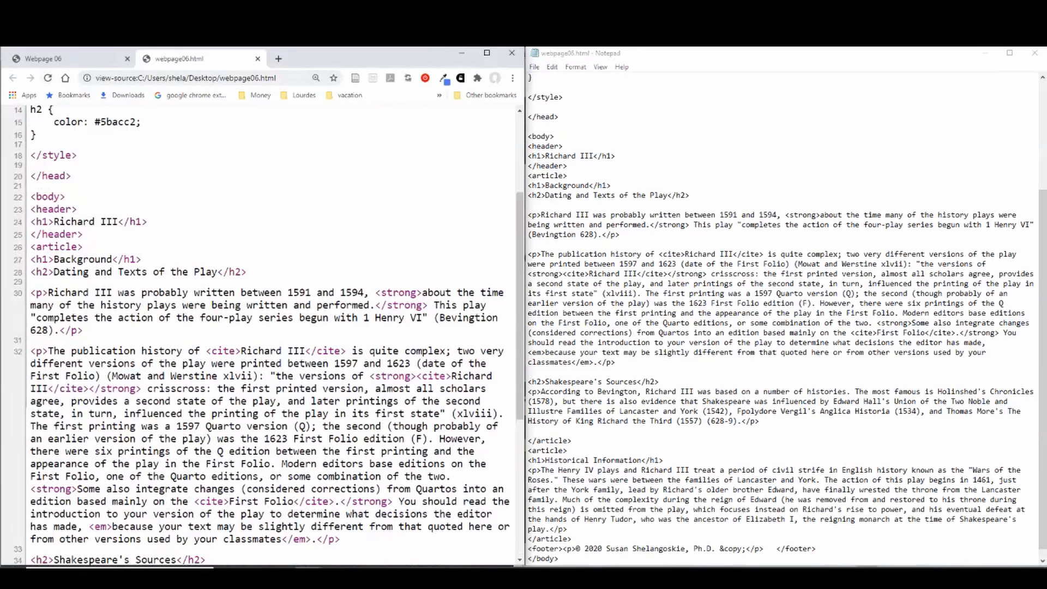
Wrap 'Dating and Texts of the Play' and 'Shakespeare's Sources' each in section tags
scroll("down", 3)
type("<sec")
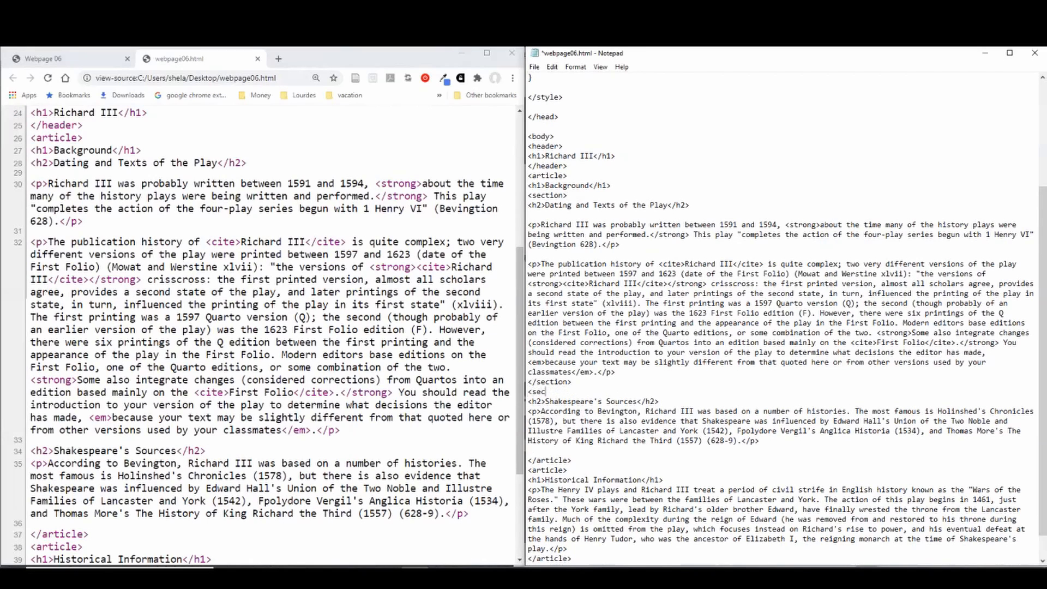
type("tion>")
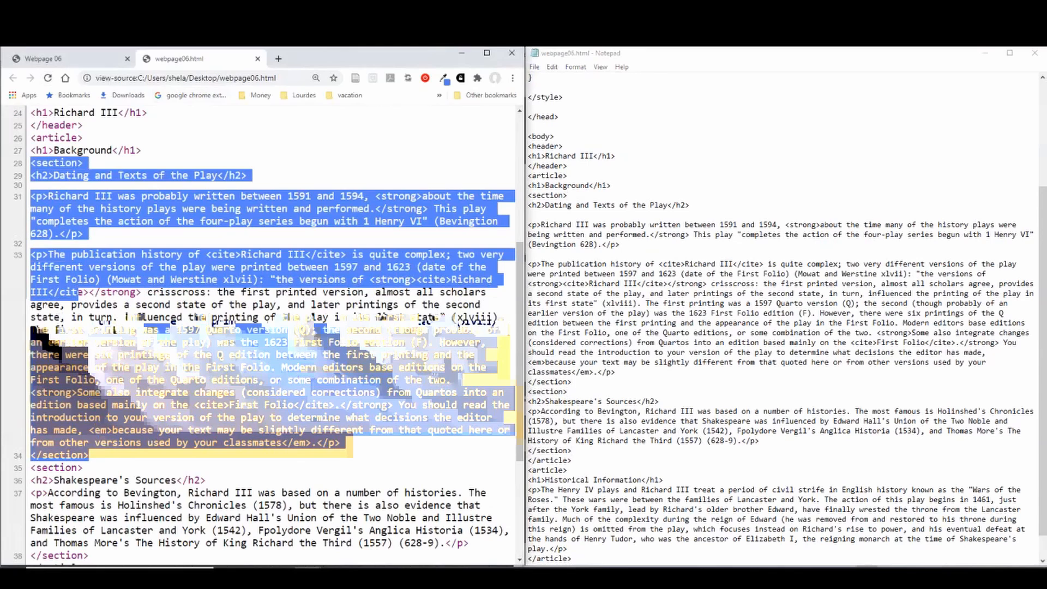
scroll("down", 3)
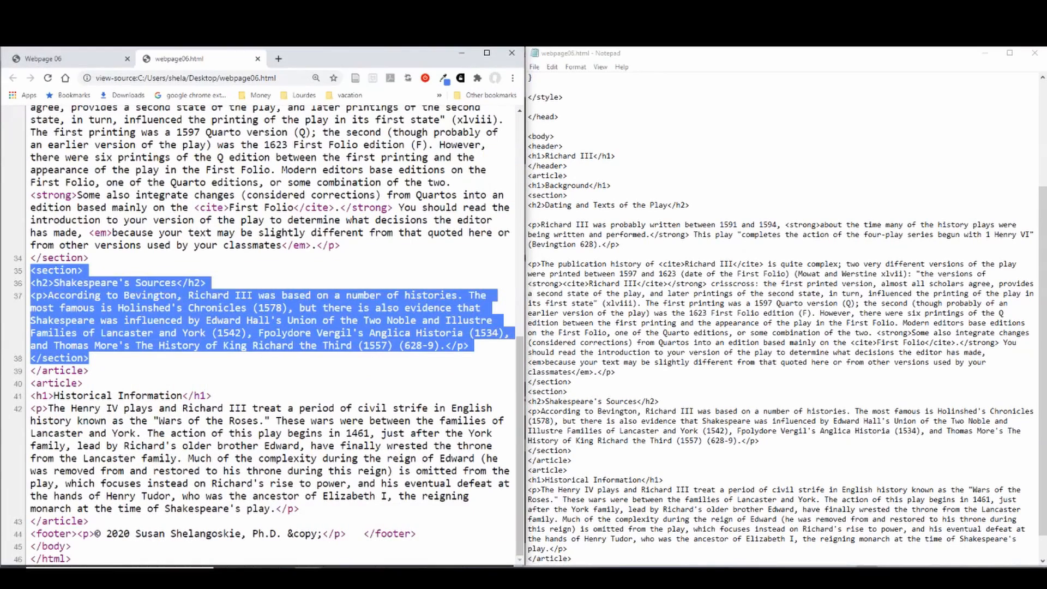
scroll("up", 3)
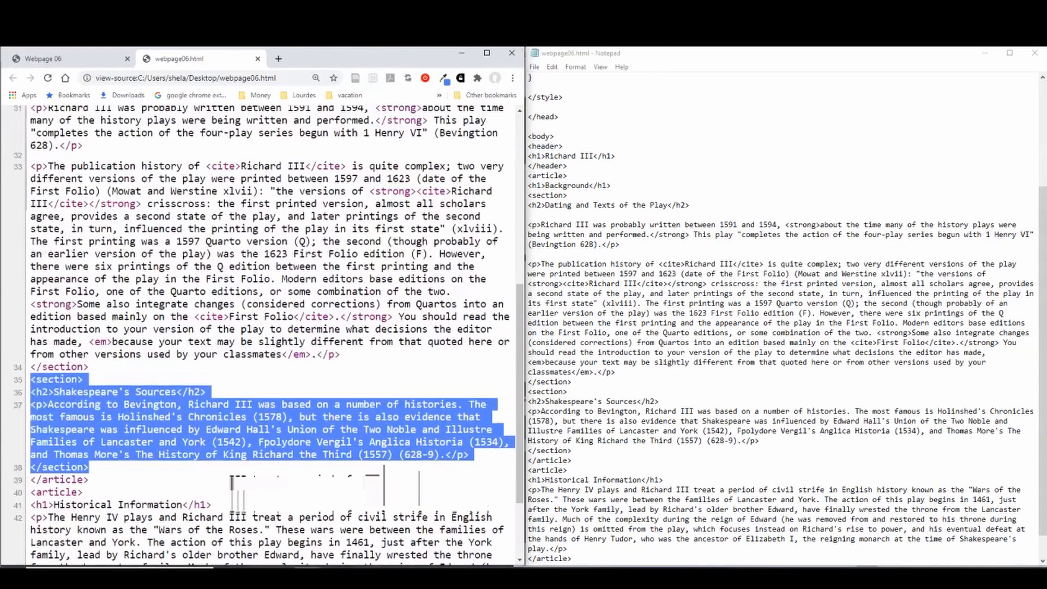
scroll("up", 3)
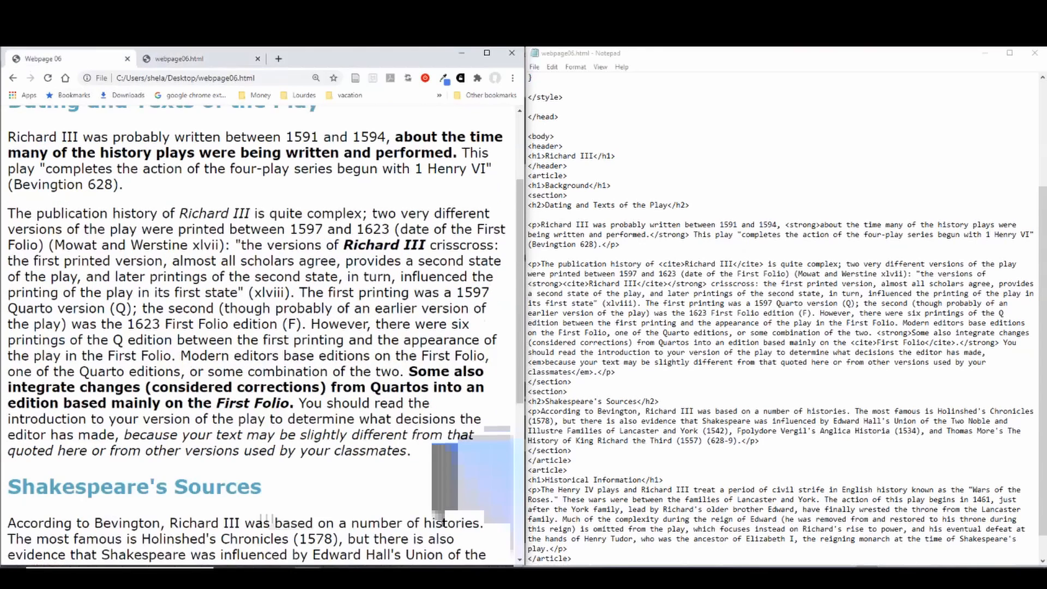
scroll("up", 3)
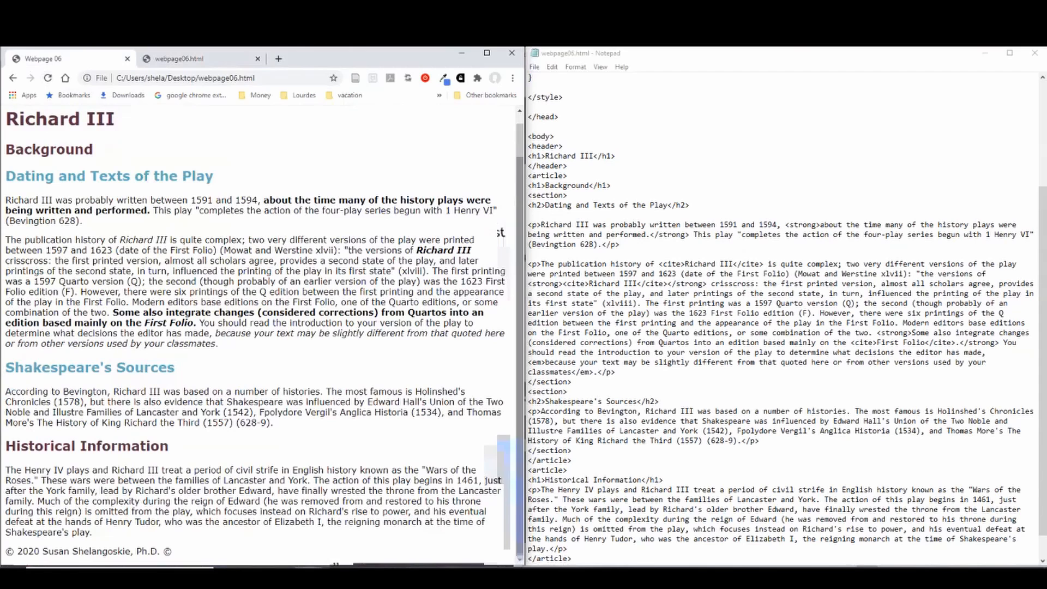